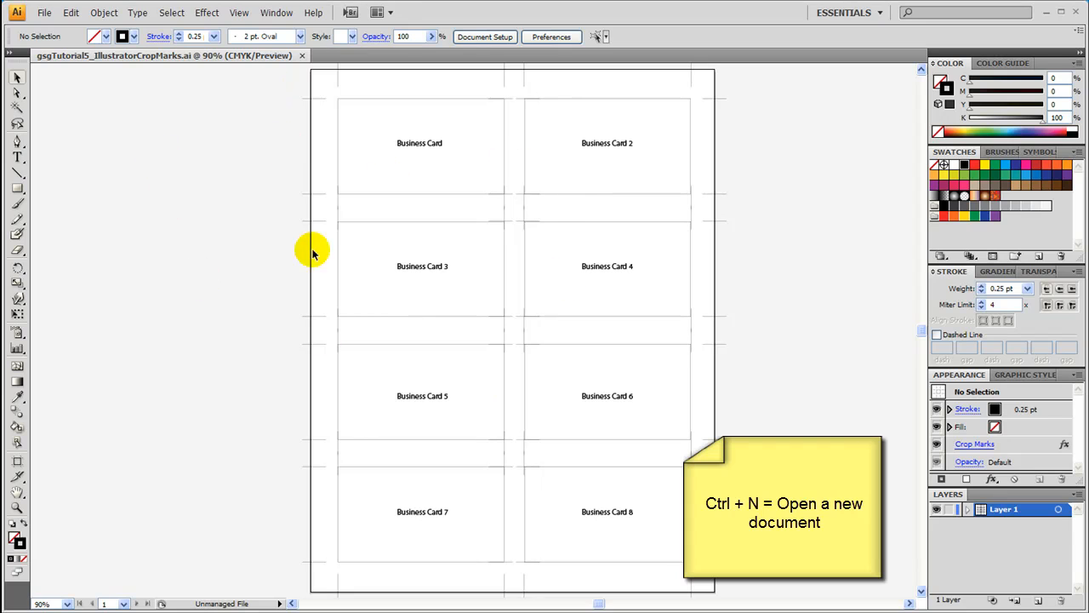
mouse_move(184, 361)
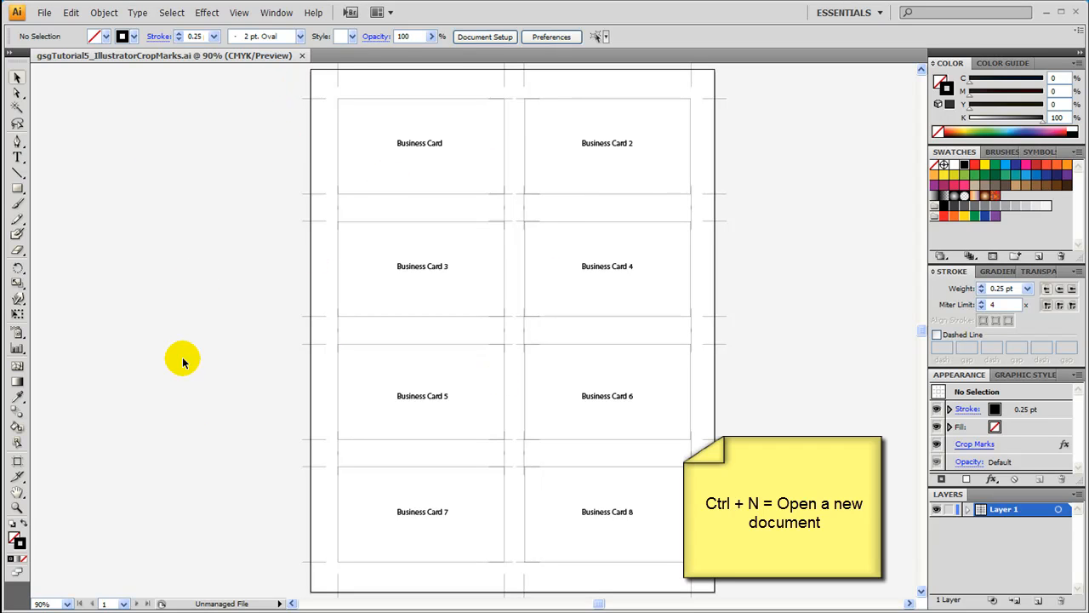
Create a new blank Letter document with Ctrl+N
key("ctrl+n")
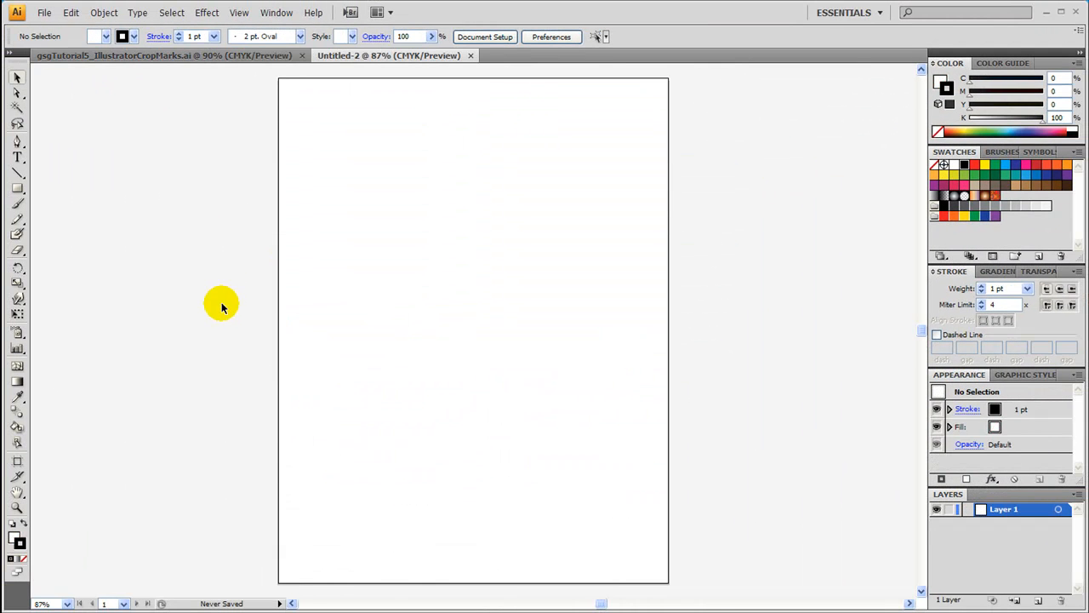
mouse_move(19, 189)
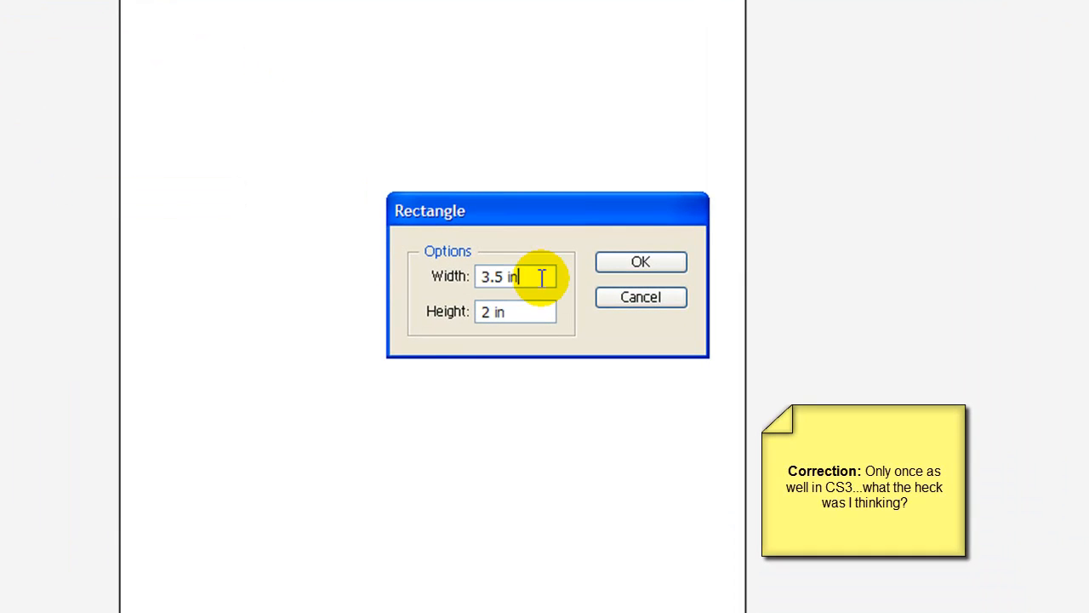
Draw a rectangle of Width 3.5 in and Height 2 in on the artboard
triple_click(497, 276)
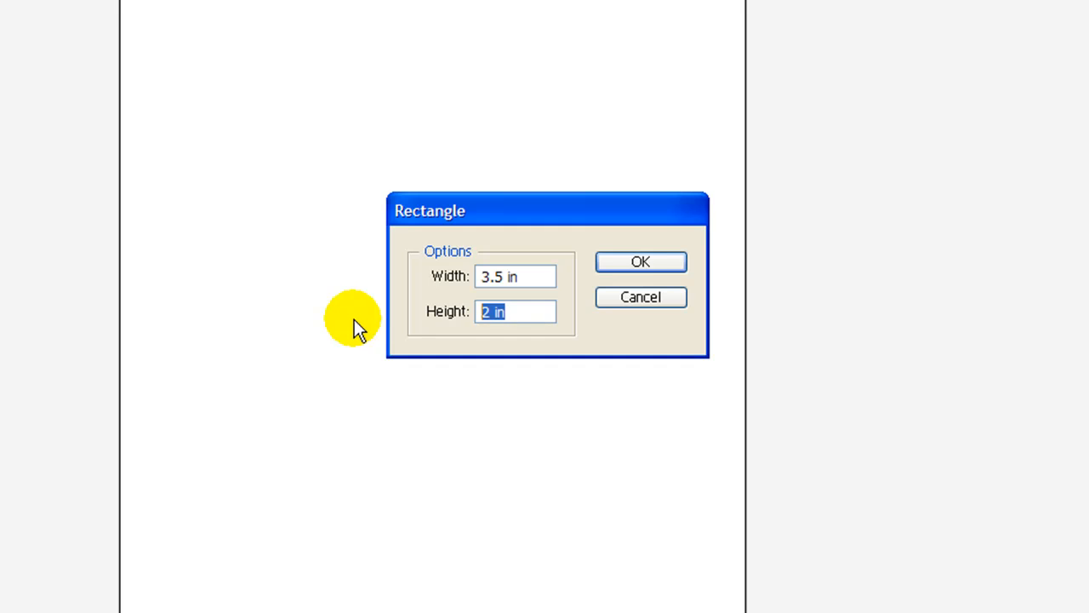
left_click(640, 262)
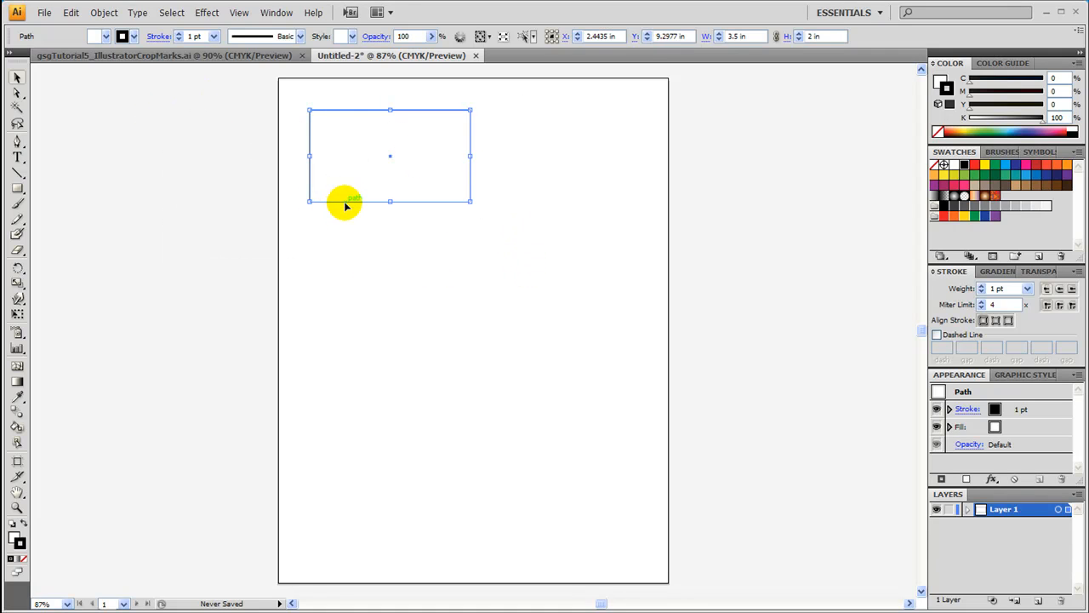
Duplicate the rectangle sideways and the pair downward into rows of cards
left_click_drag(344, 204, 510, 204)
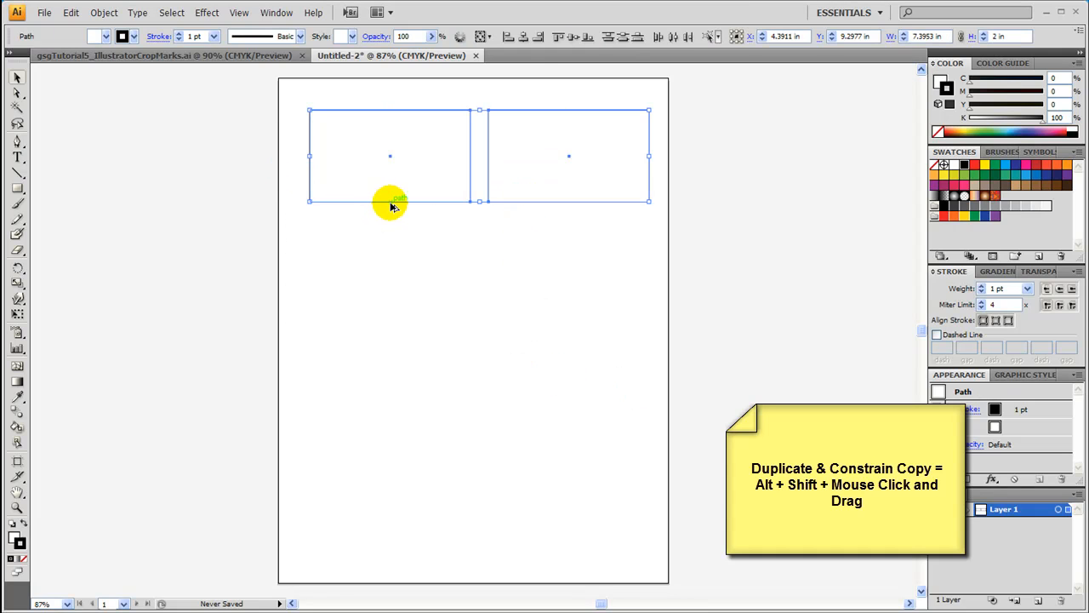
left_click_drag(390, 204, 388, 306)
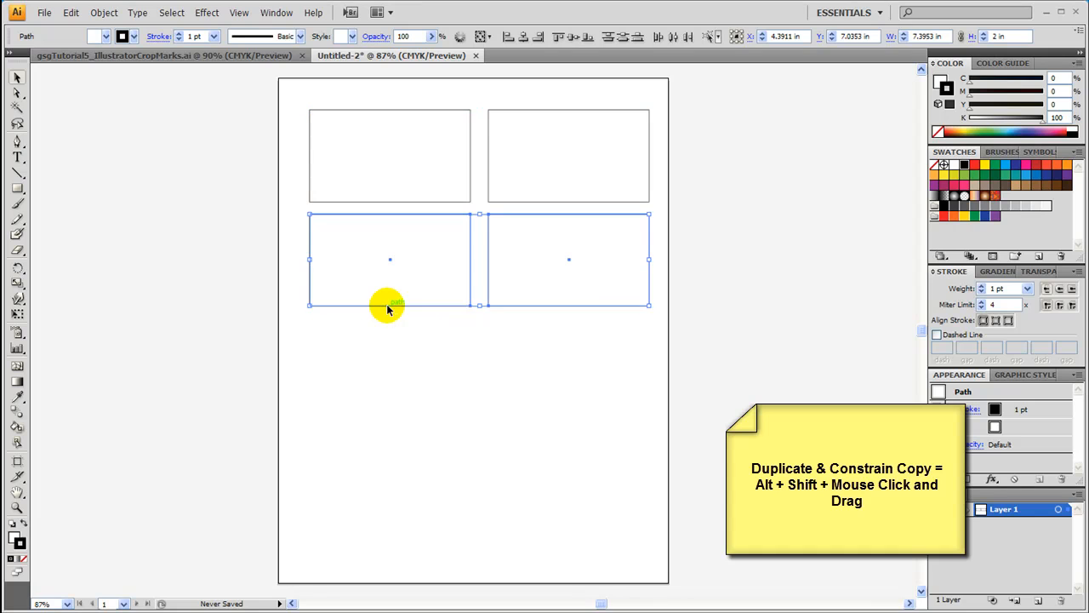
left_click_drag(390, 307, 384, 422)
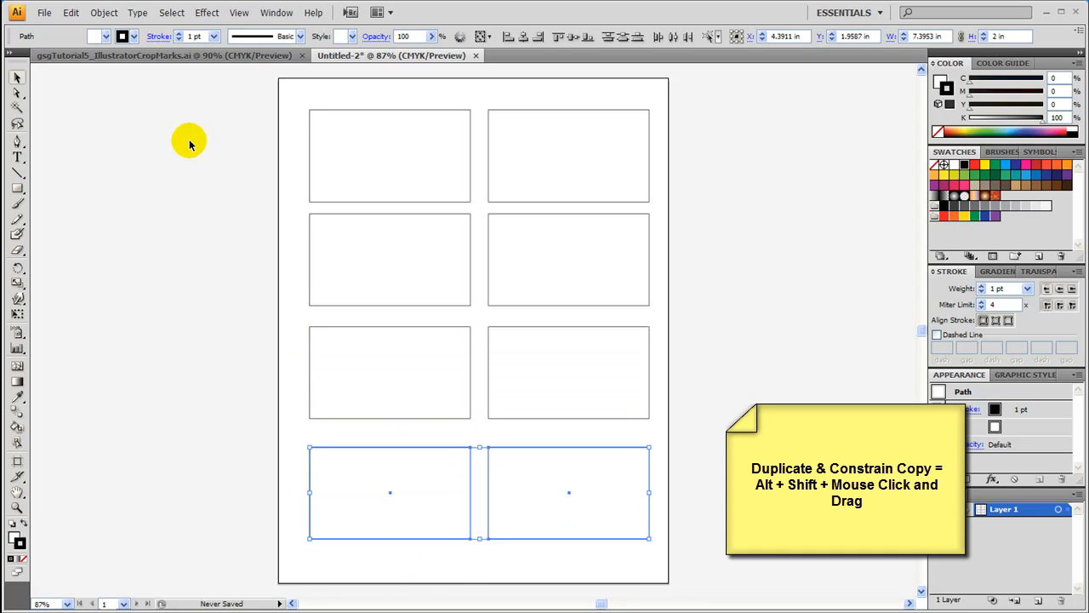
mouse_move(668, 585)
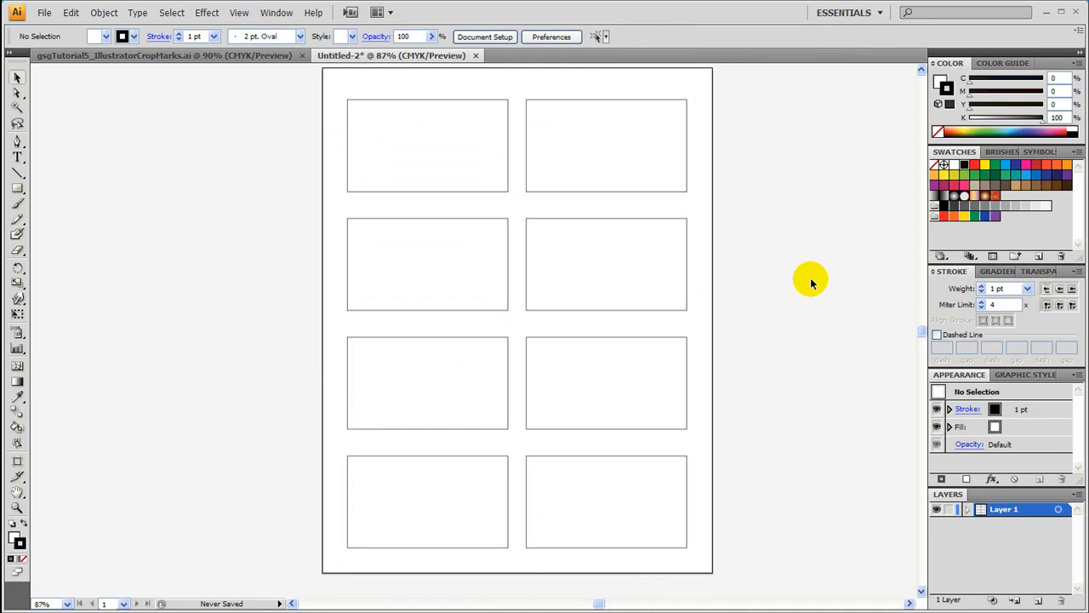
mouse_move(239, 408)
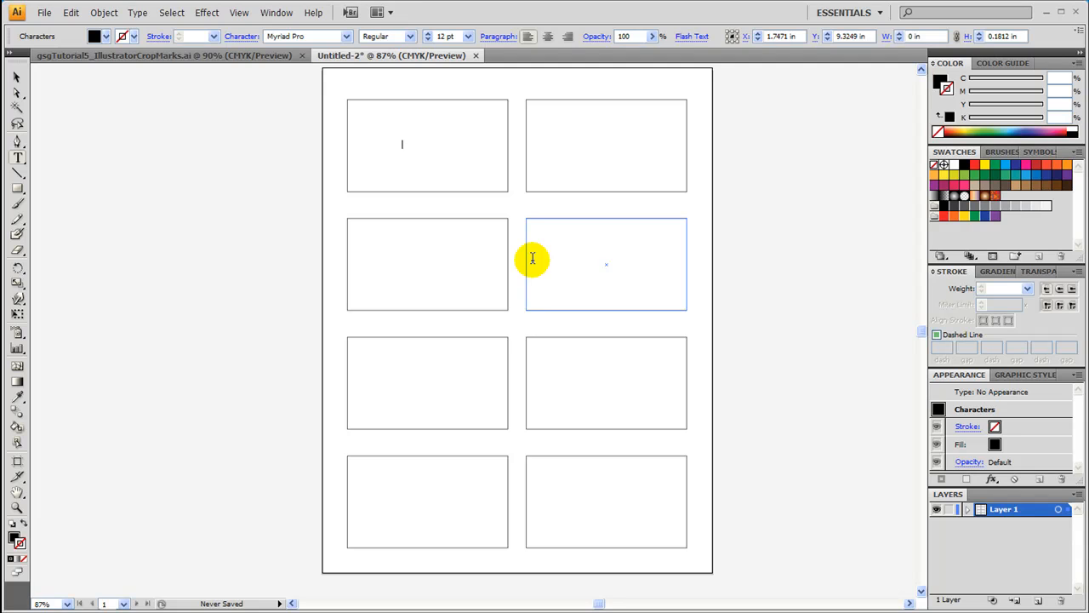
Label the top-left card 'Design 1' and select the left column of four cards
type("Design 1")
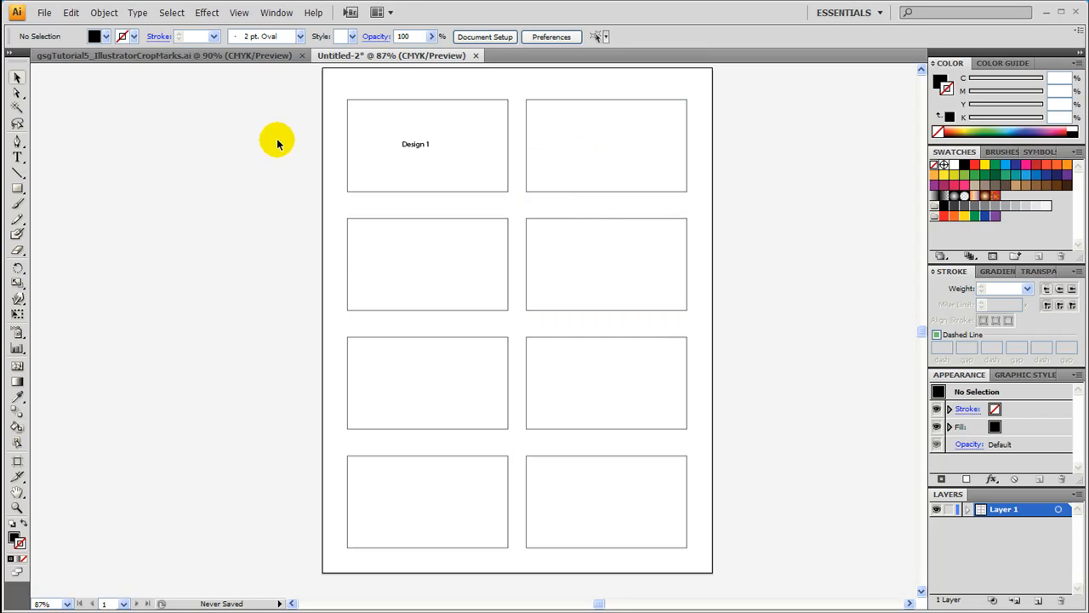
left_click_drag(276, 143, 300, 259)
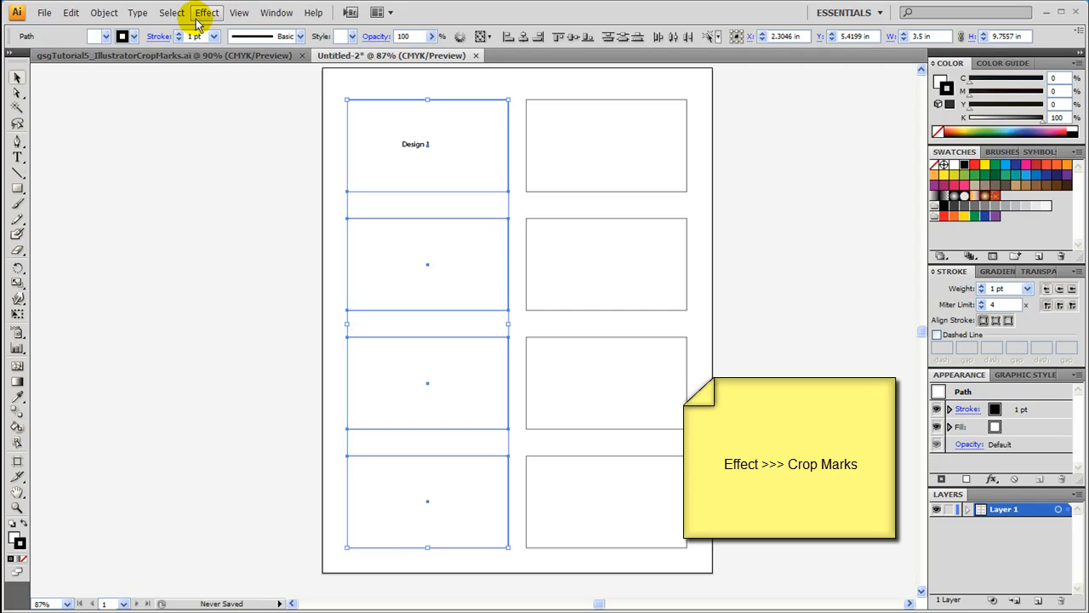
Apply Effect > Crop Marks to the left column and then to the right column
left_click(206, 12)
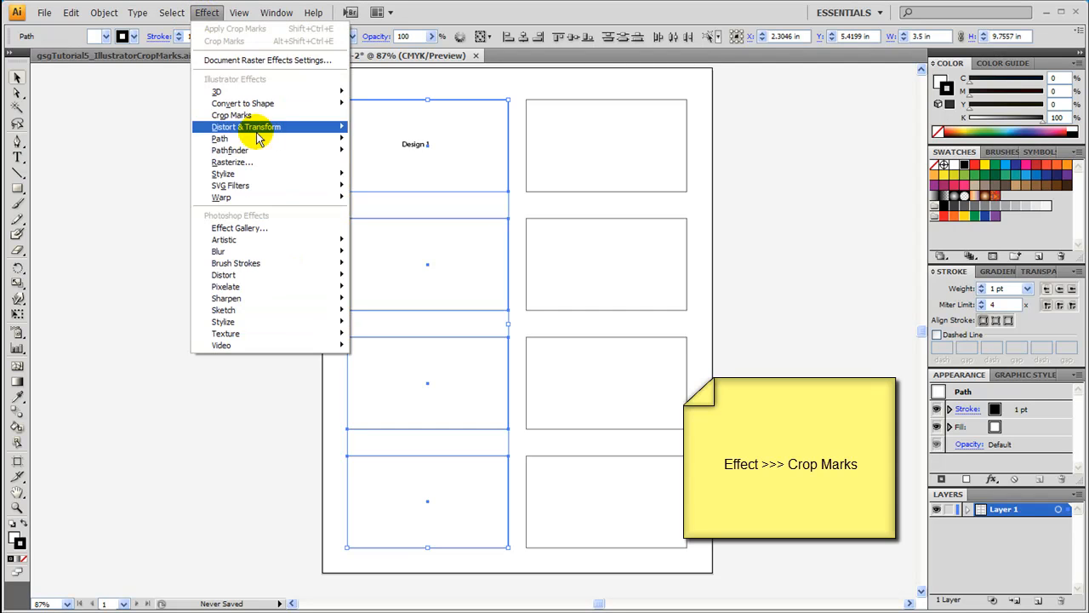
left_click(232, 115)
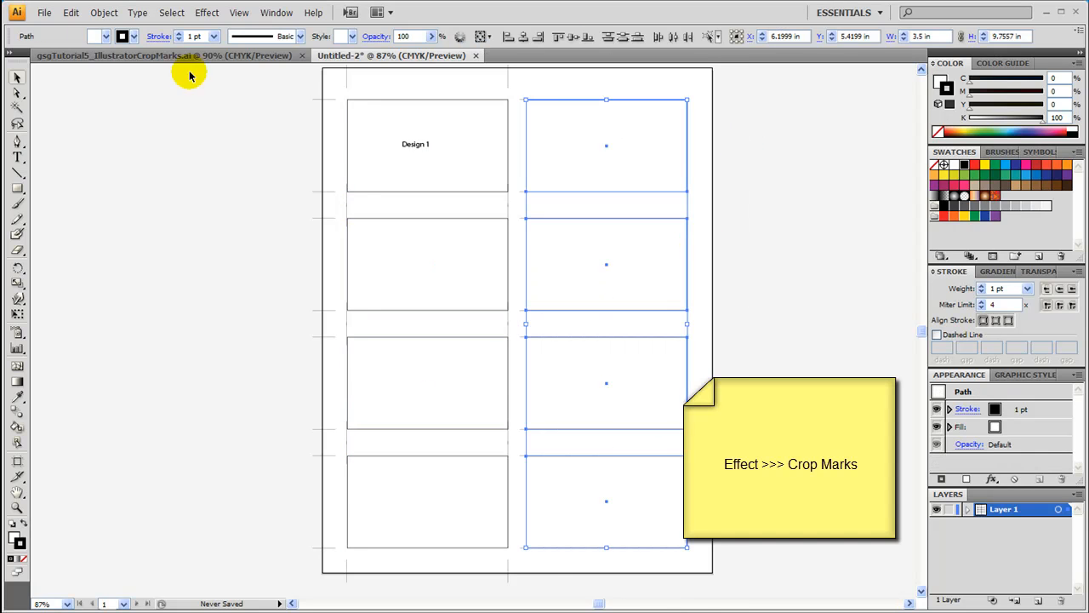
left_click(205, 12)
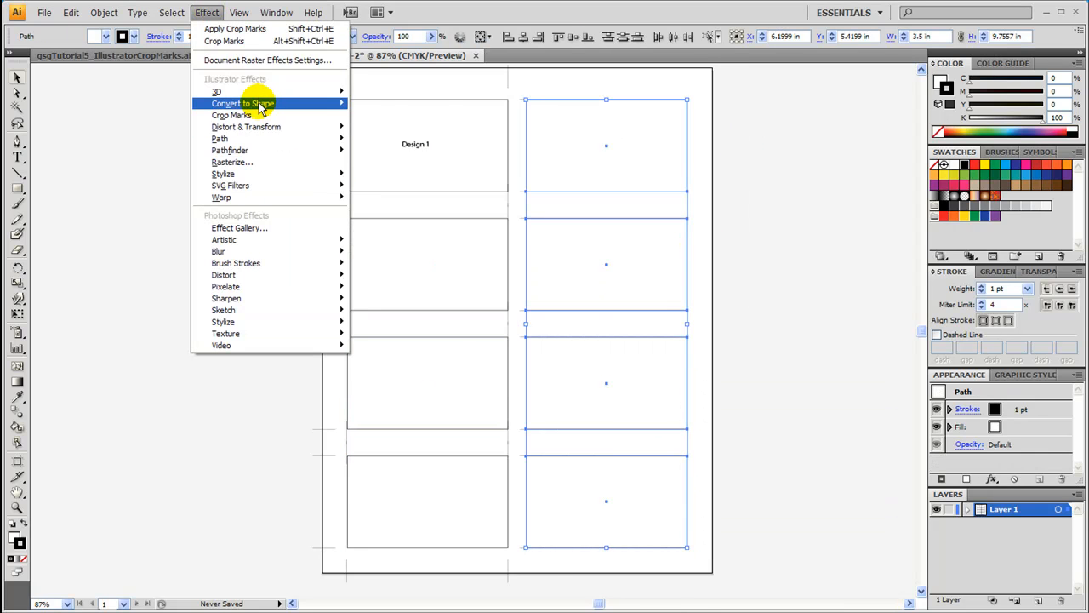
left_click(231, 116)
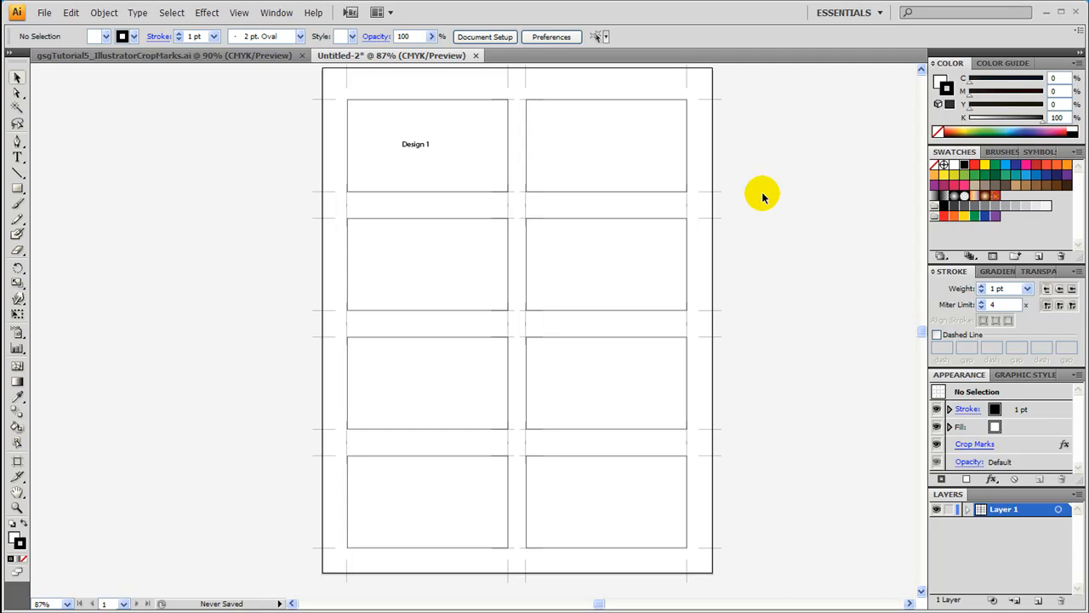
scroll("down", 3)
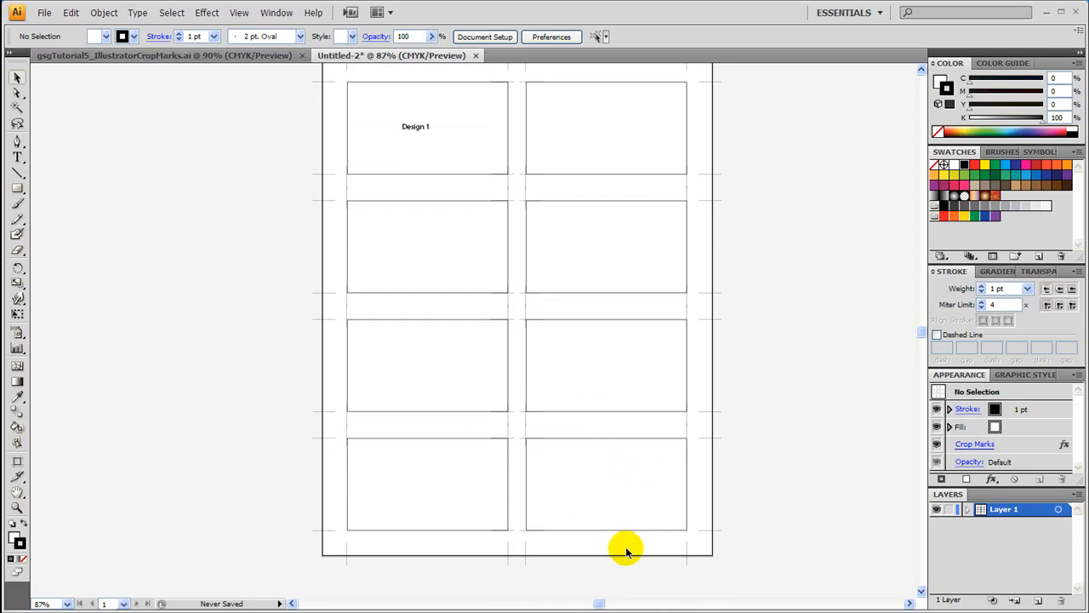
left_click(606, 483)
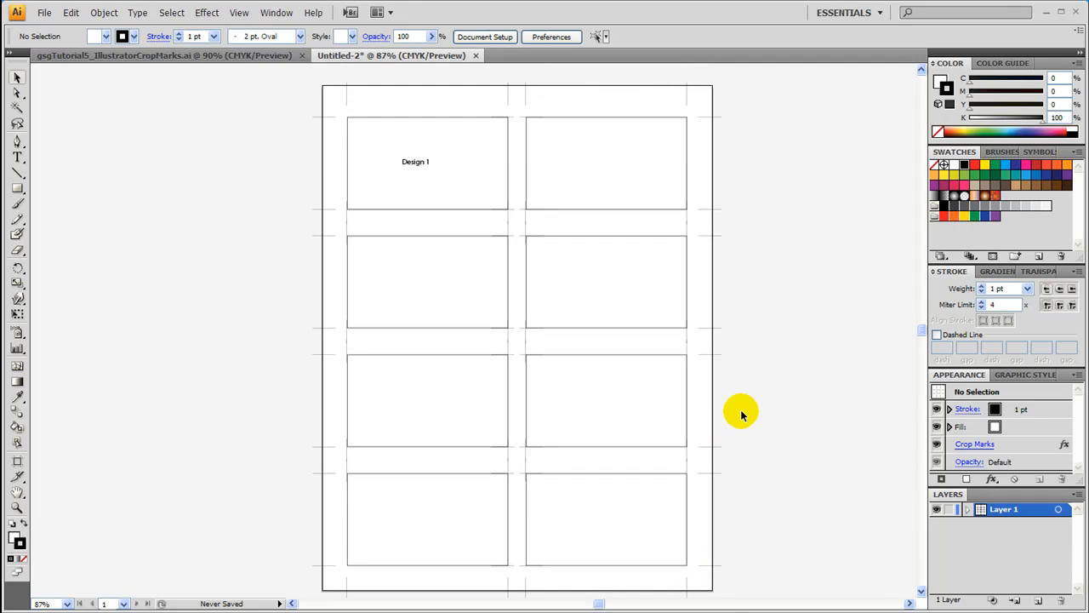
mouse_move(742, 371)
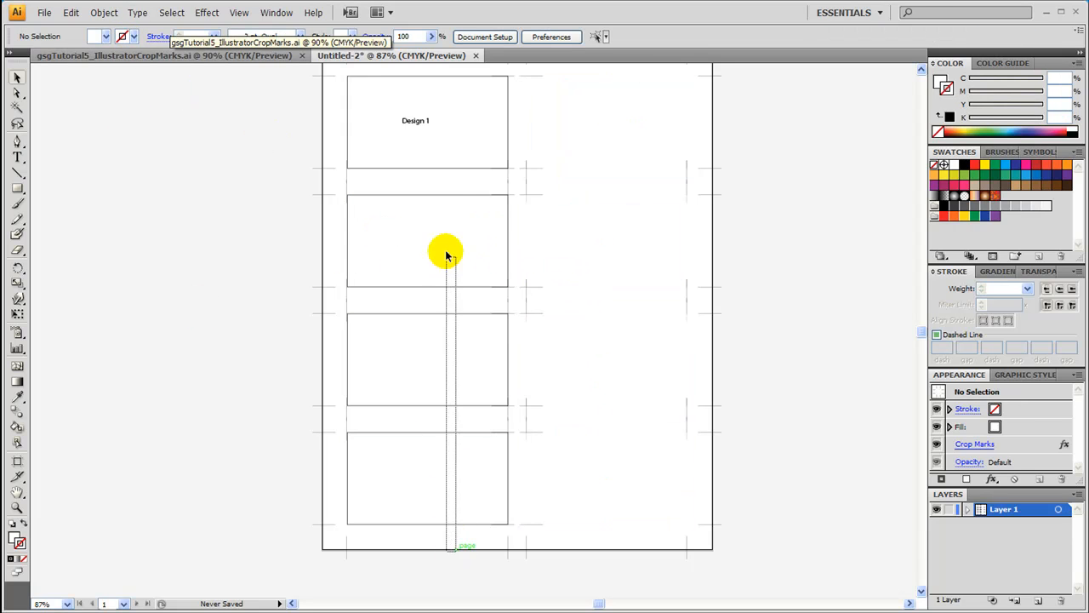
Delete the extra rectangles, keeping the crop marks and the Design 1 card
left_click(135, 36)
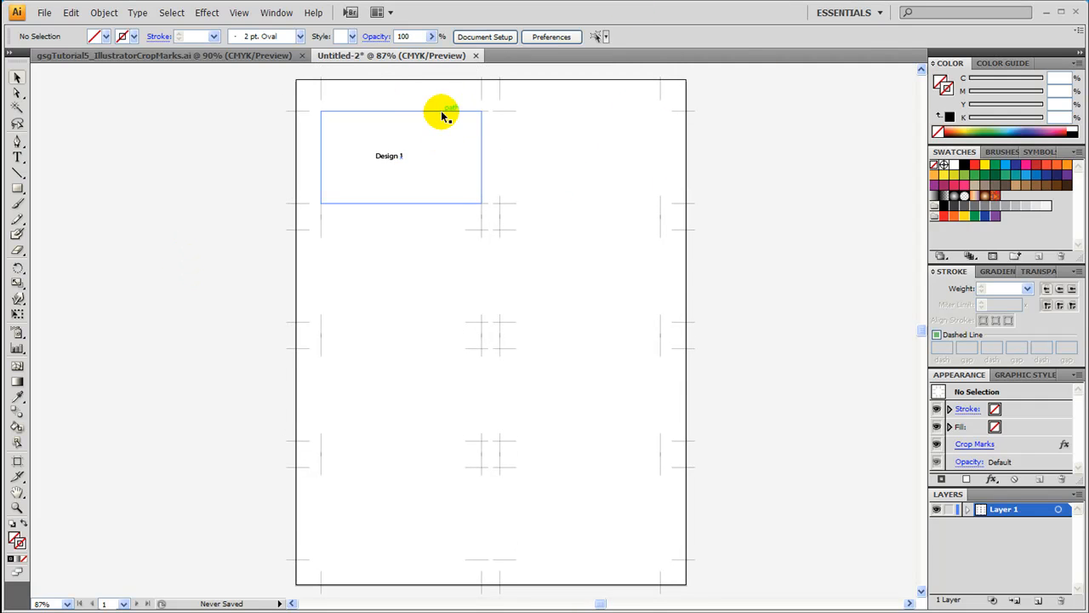
mouse_move(415, 116)
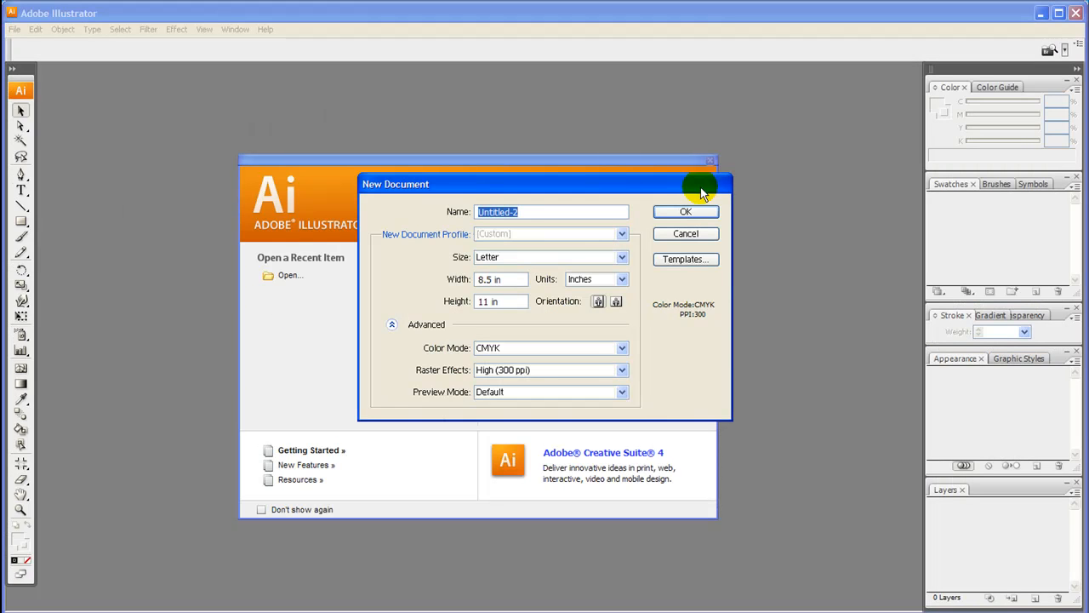
Create a Letter CMYK document and add a 3.5 × 2 in rectangle
left_click(684, 211)
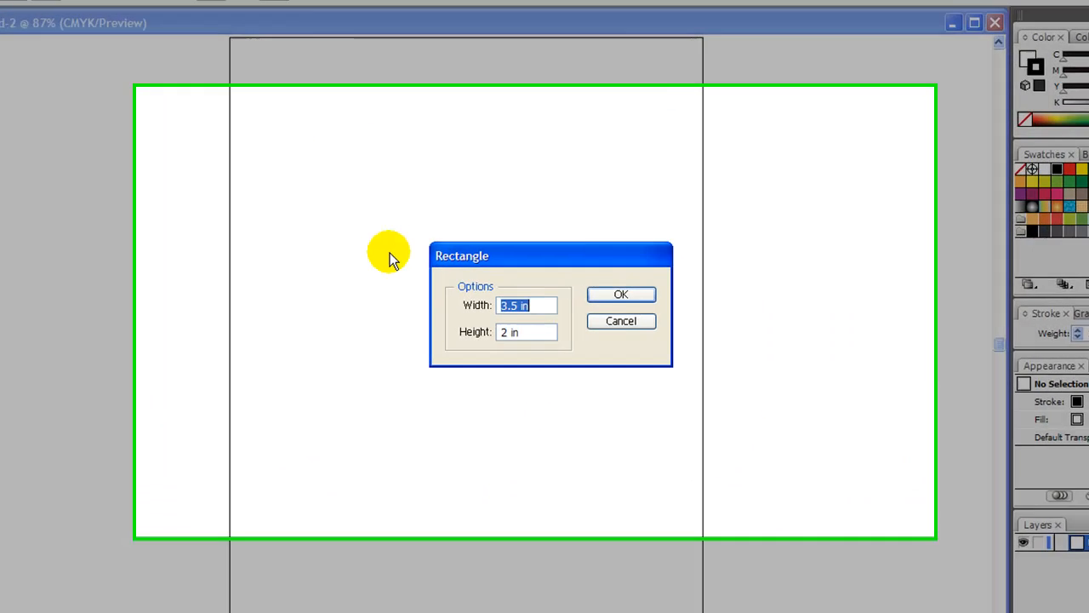
left_click(620, 292)
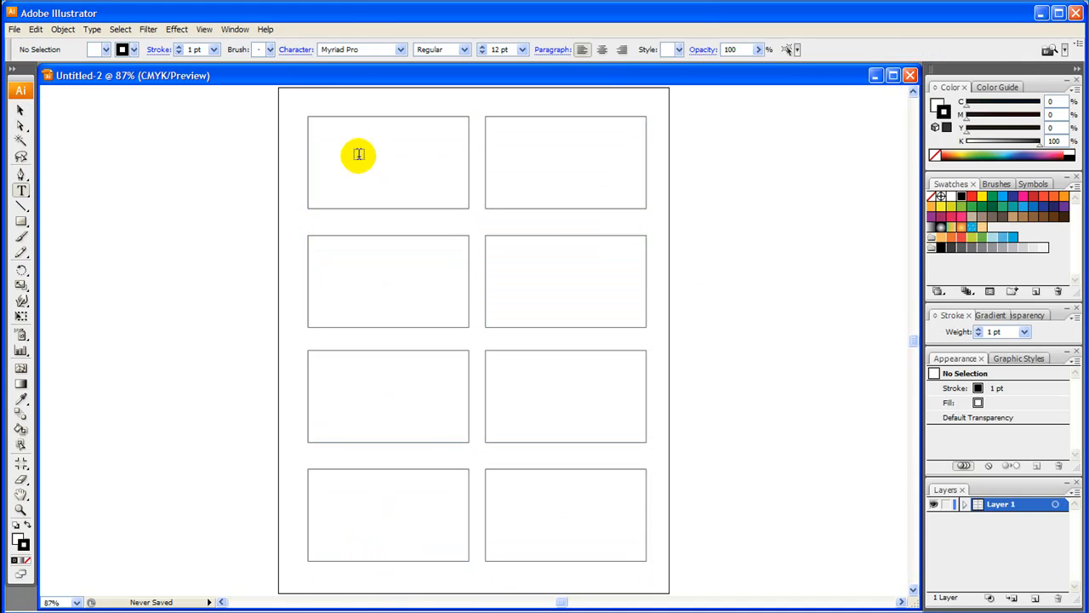
Label the top-left rectangle 'Design 1' and marquee-select it with its label
left_click(21, 174)
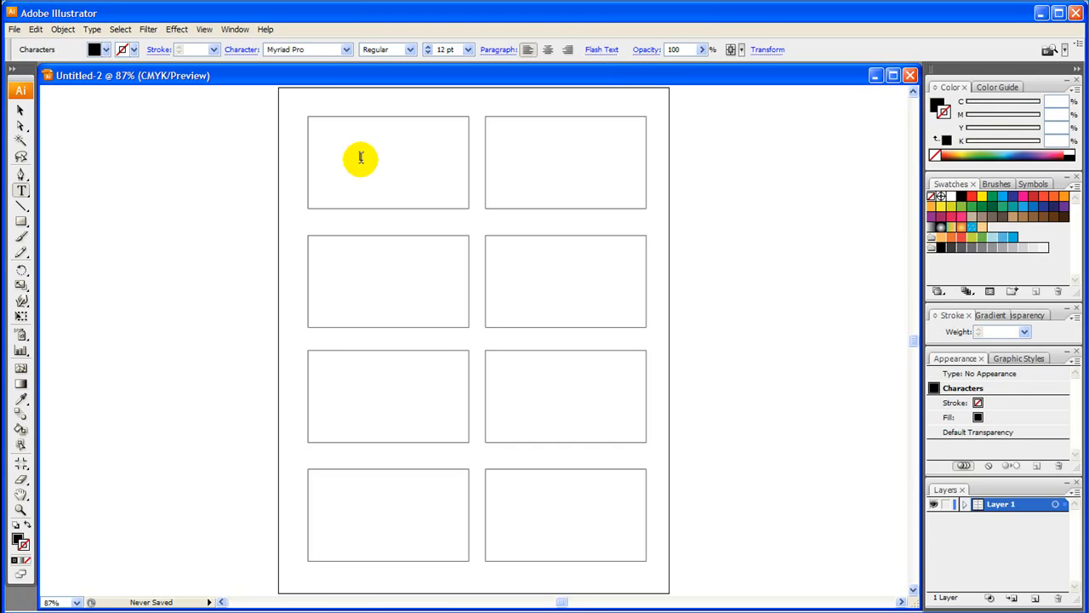
type("Design 1")
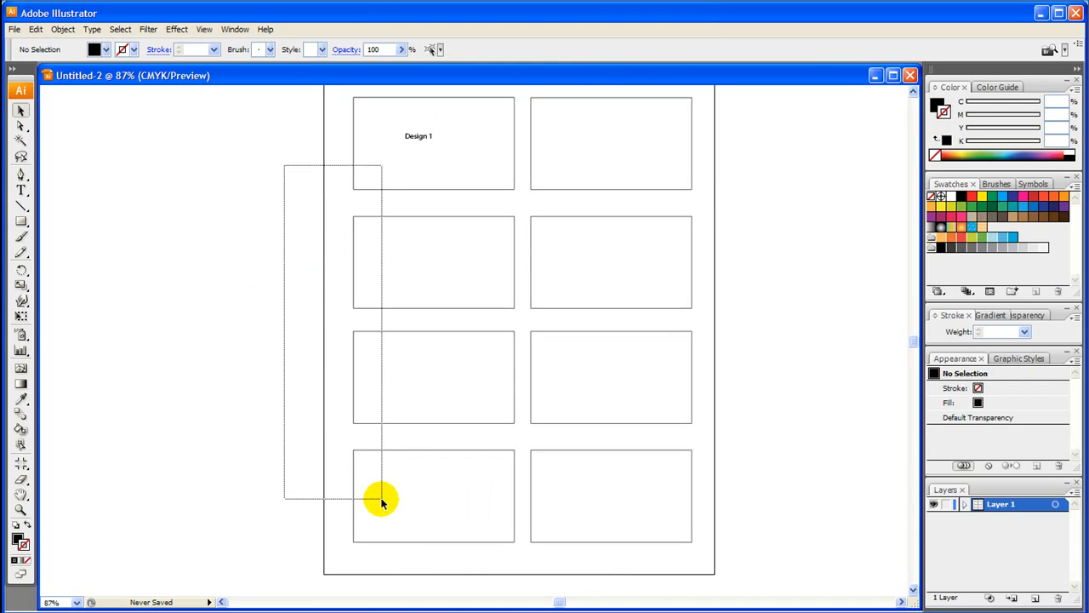
left_click_drag(382, 500, 306, 219)
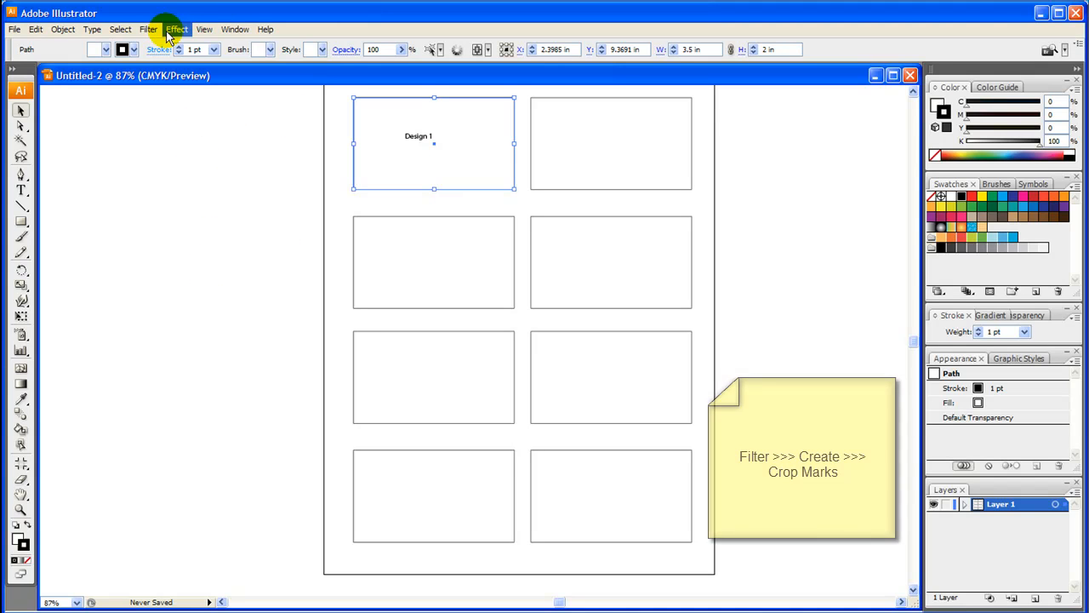
Add crop marks around the Design 1 card via Filter > Create > Crop Marks
left_click(177, 29)
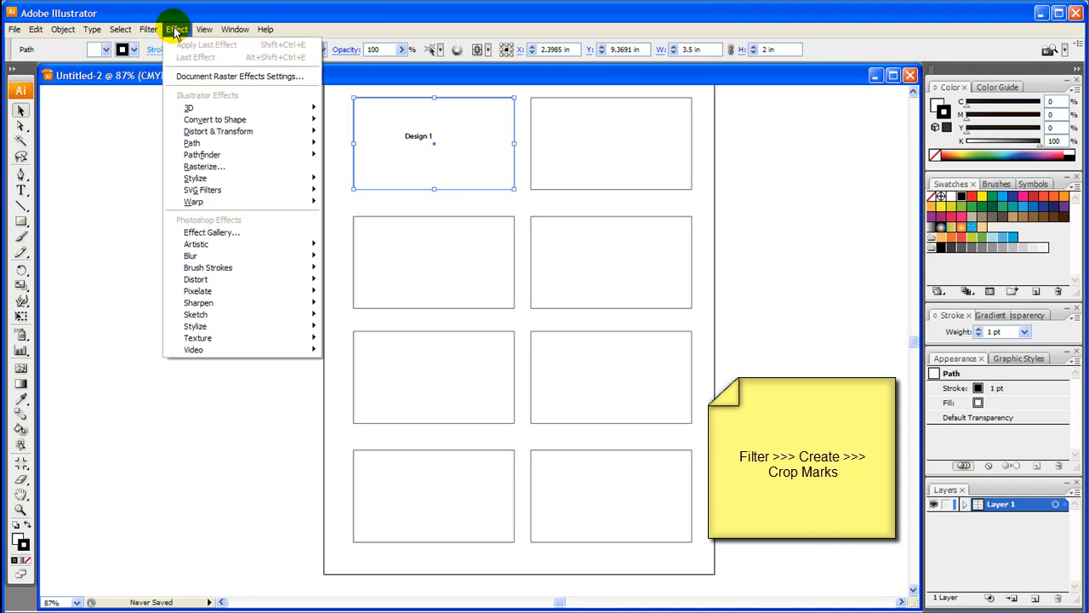
left_click(149, 29)
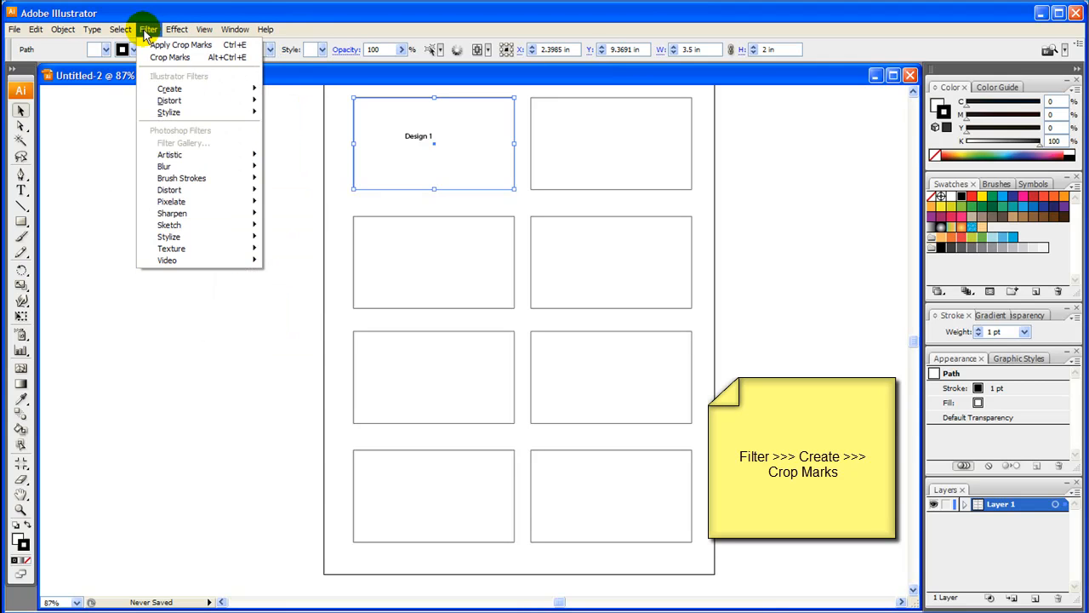
mouse_move(170, 58)
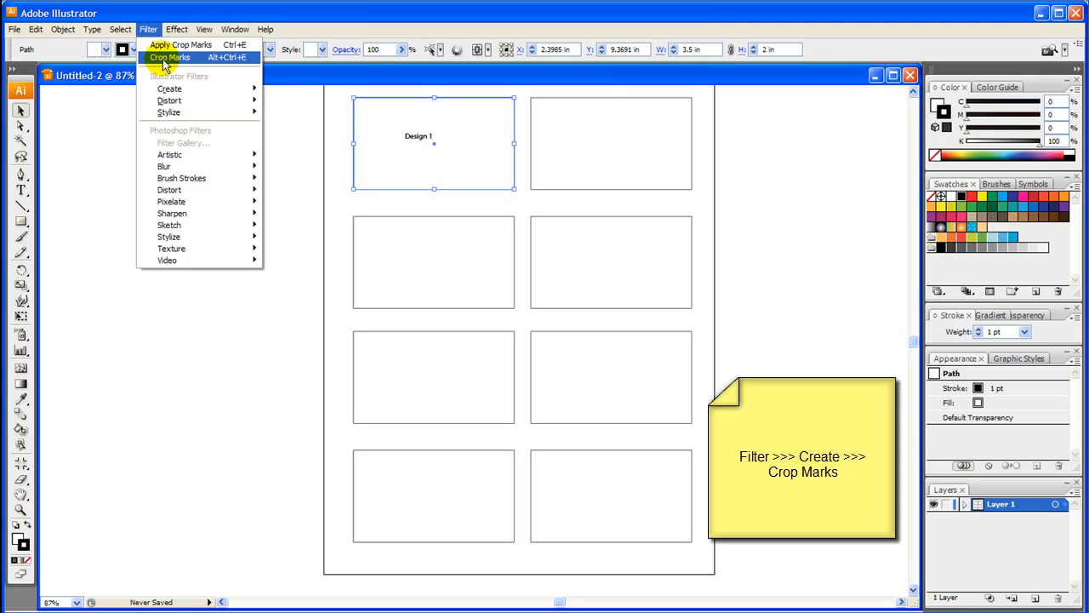
mouse_move(170, 89)
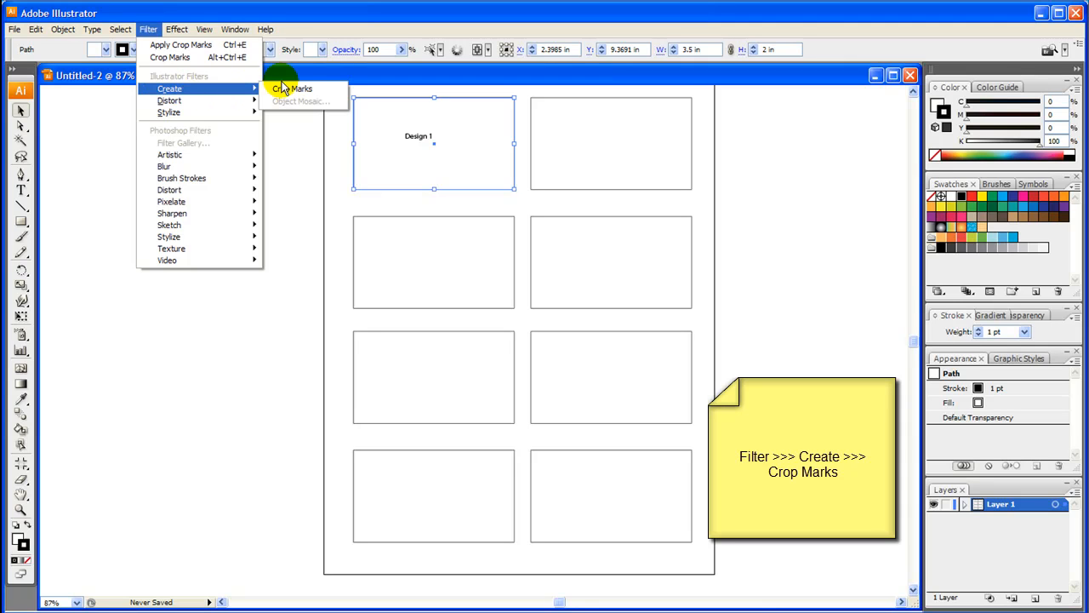
left_click(293, 88)
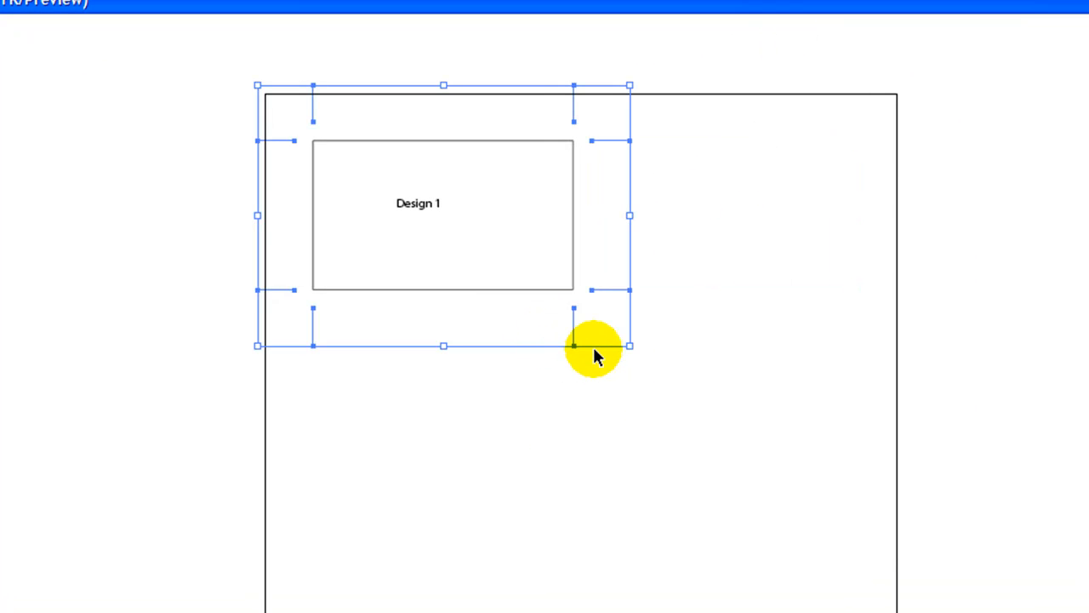
mouse_move(592, 358)
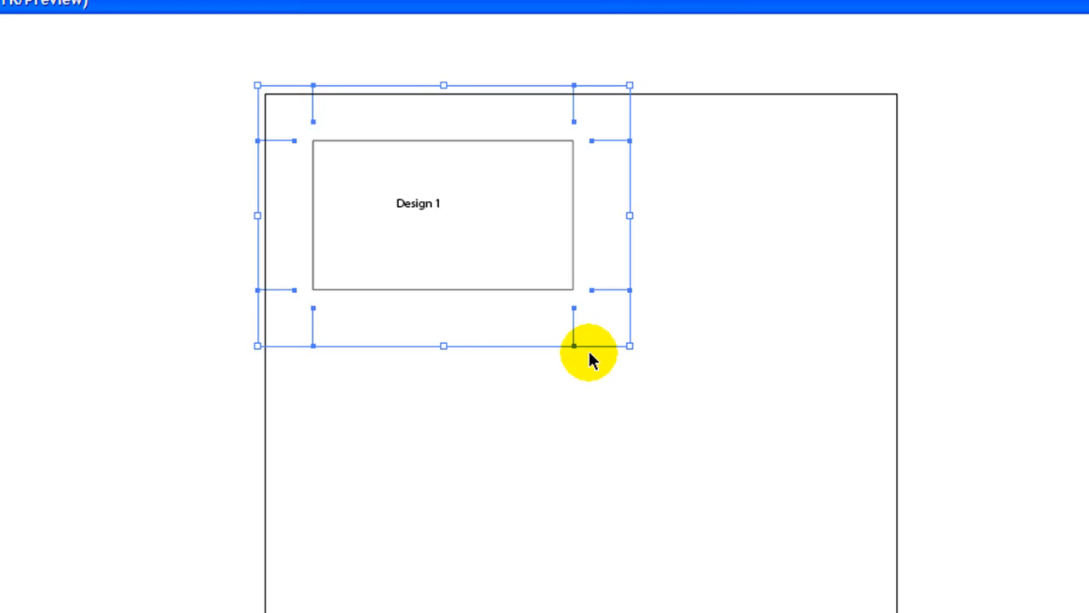
mouse_move(596, 357)
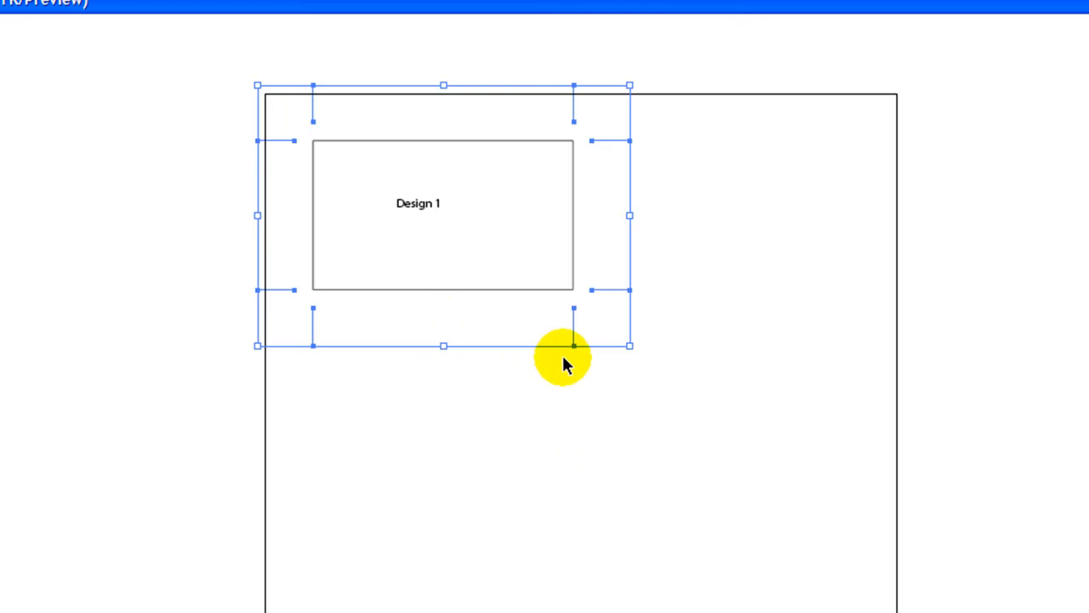
right_click(565, 358)
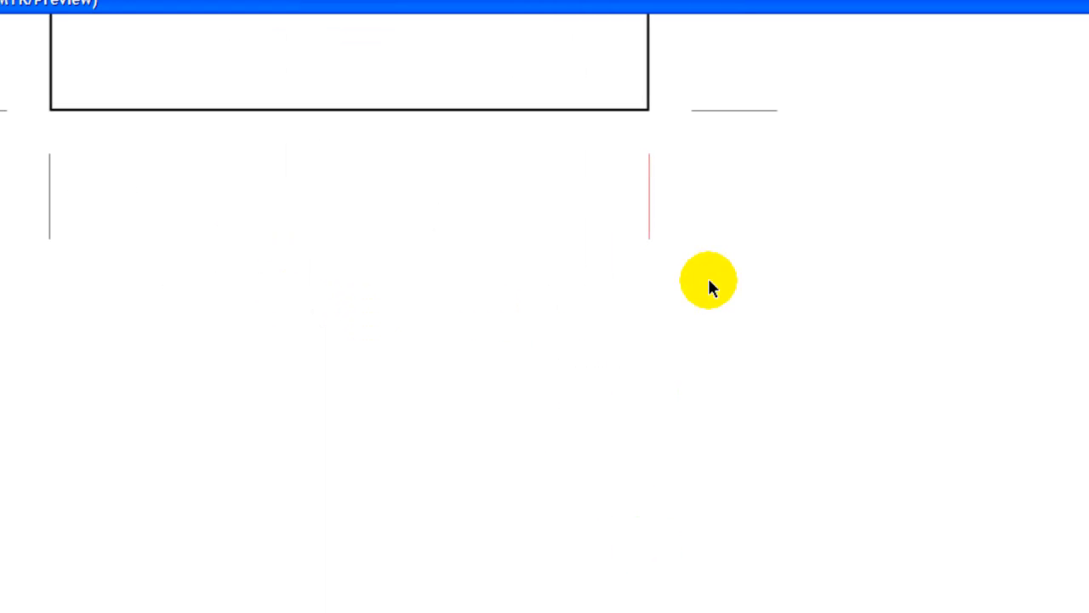
left_click(648, 195)
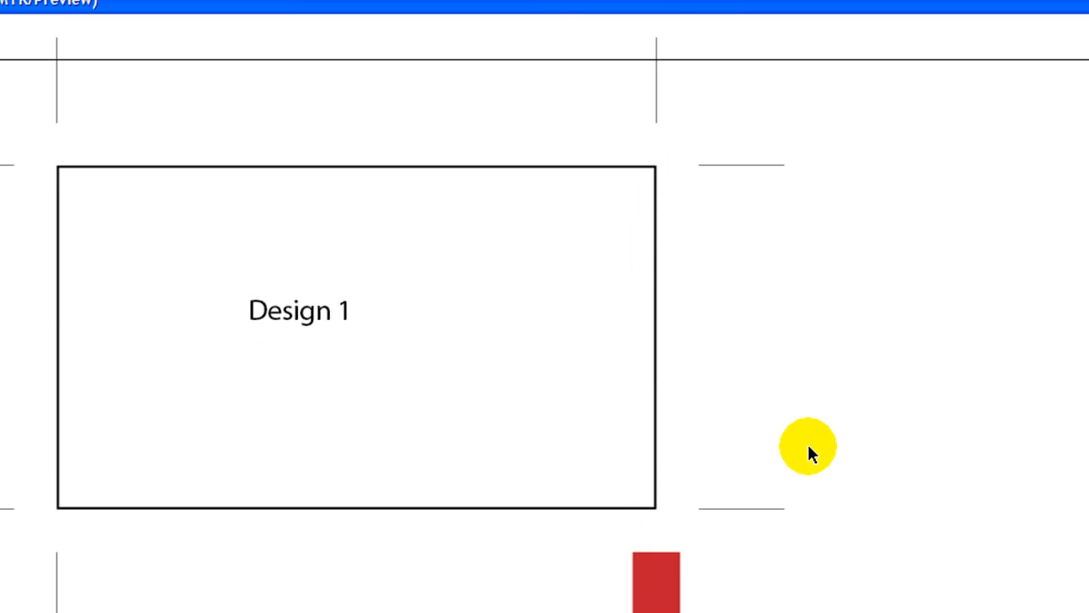
mouse_move(868, 575)
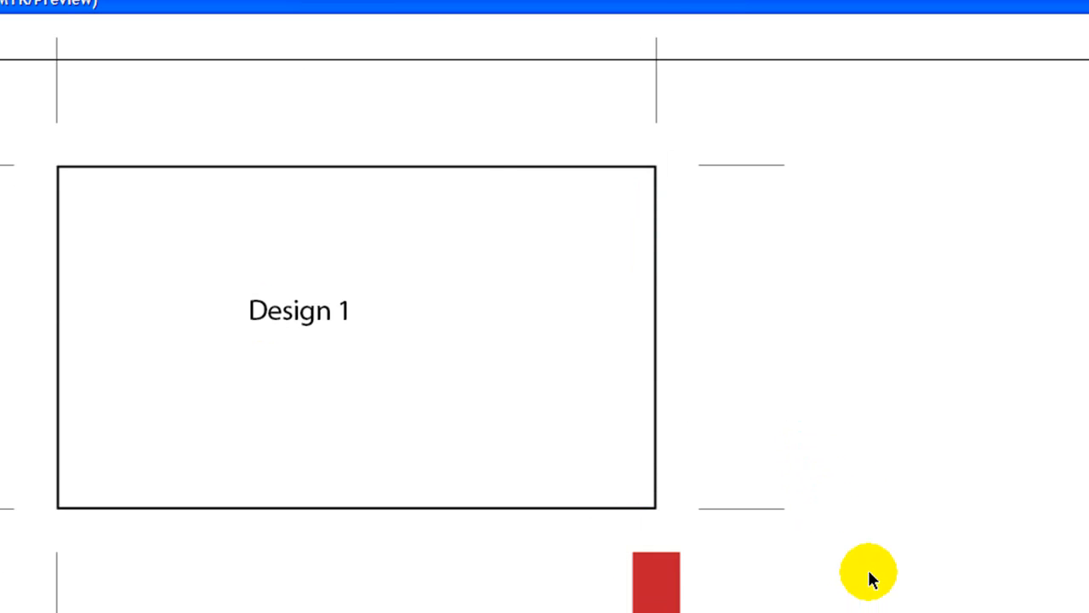